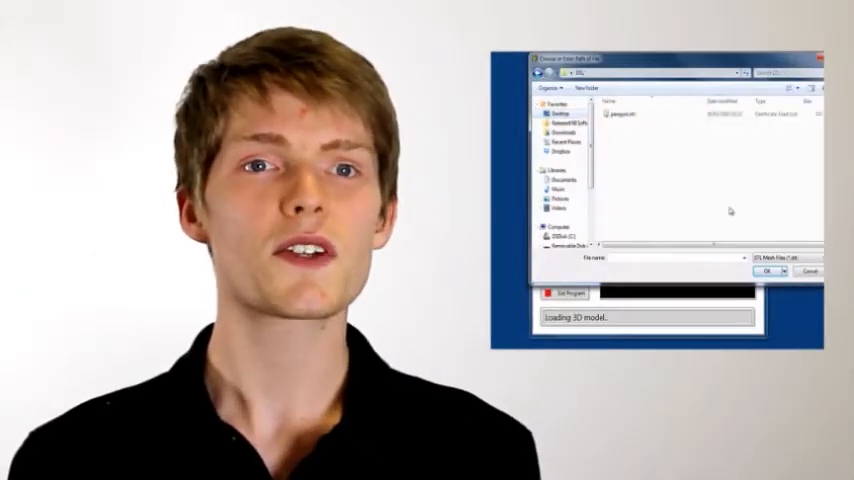
Scroll the FPGA diagram down to the Z and X axis Drive Status Loops
left_click(625, 113)
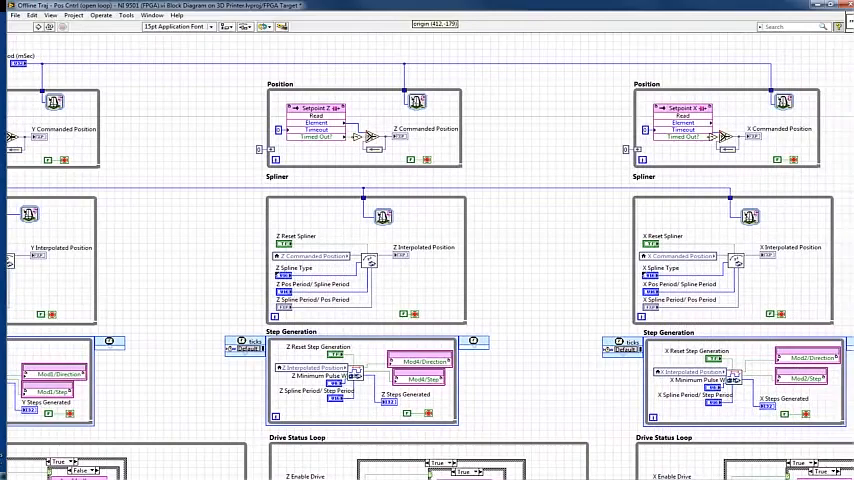
scroll("down", 3)
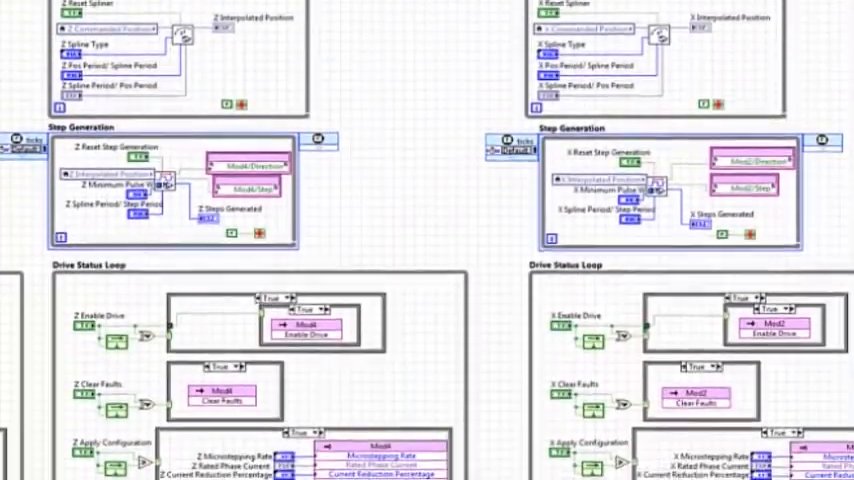
scroll("down", 3)
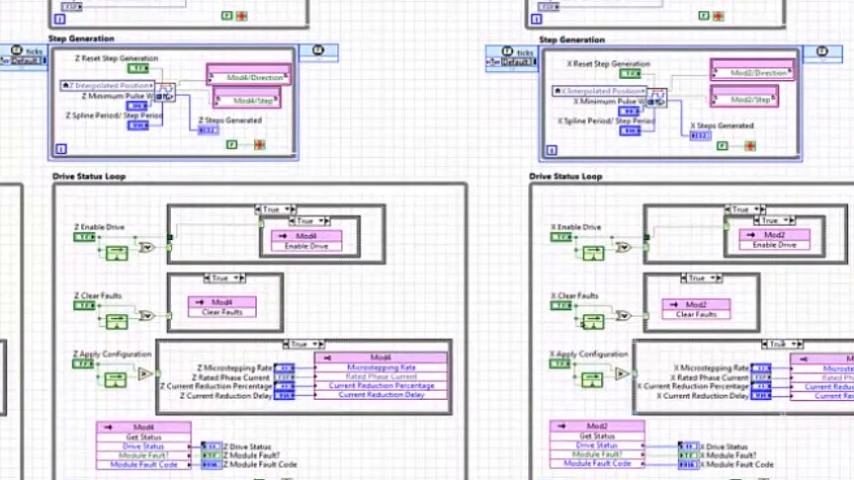